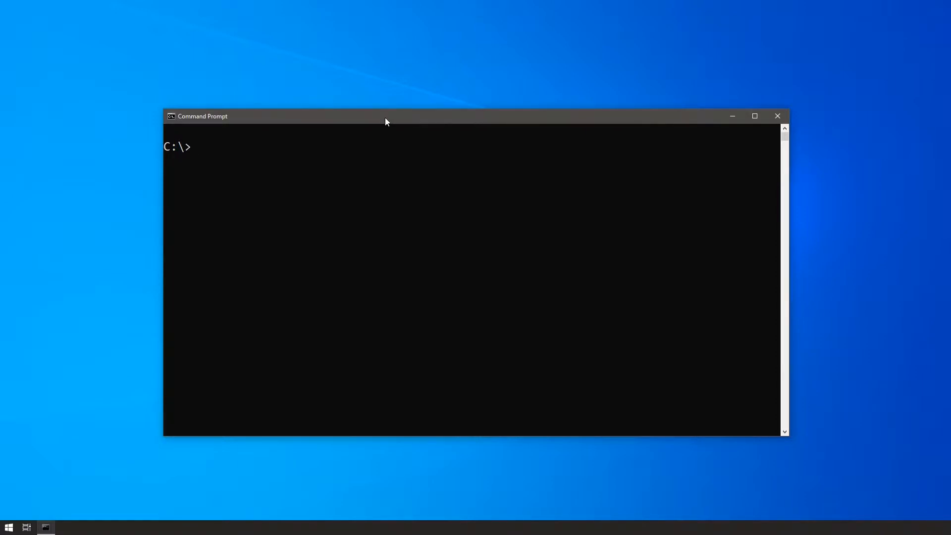
Step: SSH into 192.168.3.119, accept the host key, and install rsync via sudo apt-get
{"action": "type", "text": "ssh experiencingit@192.168.3.119"}
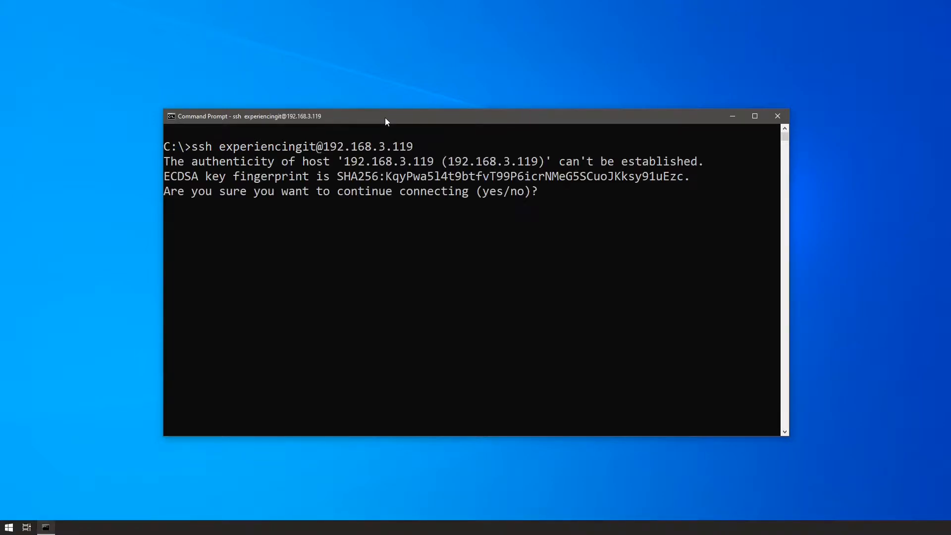
{"action": "type", "text": "yes"}
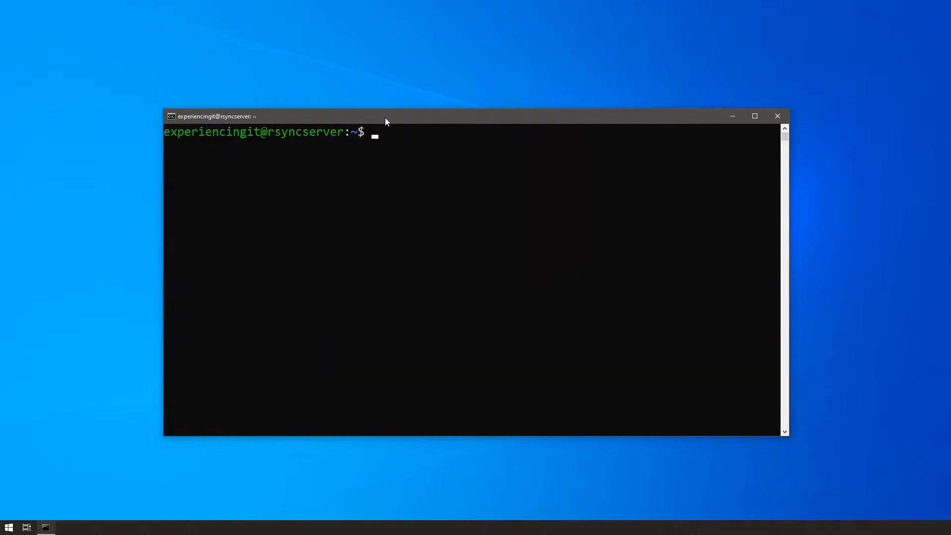
{"action": "type", "text": "sudo apt-"}
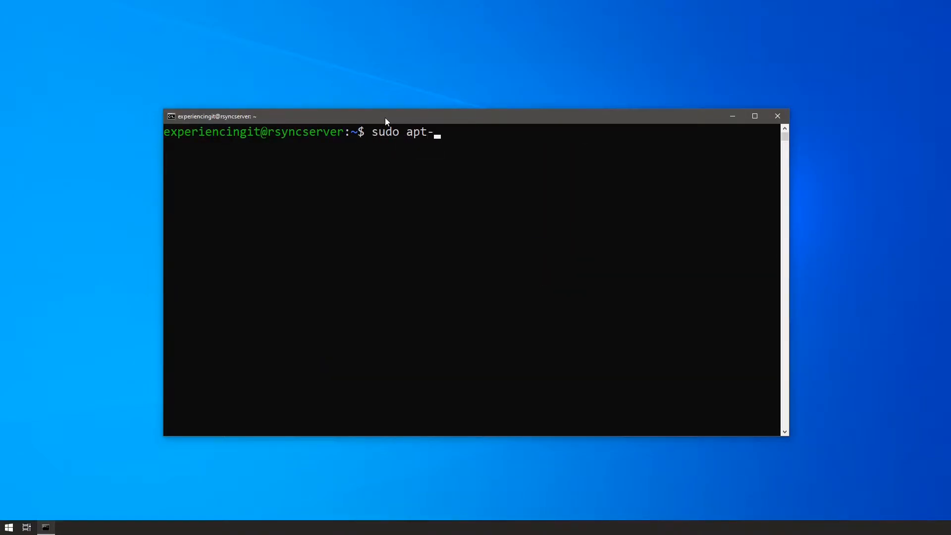
{"action": "type", "text": "get i"}
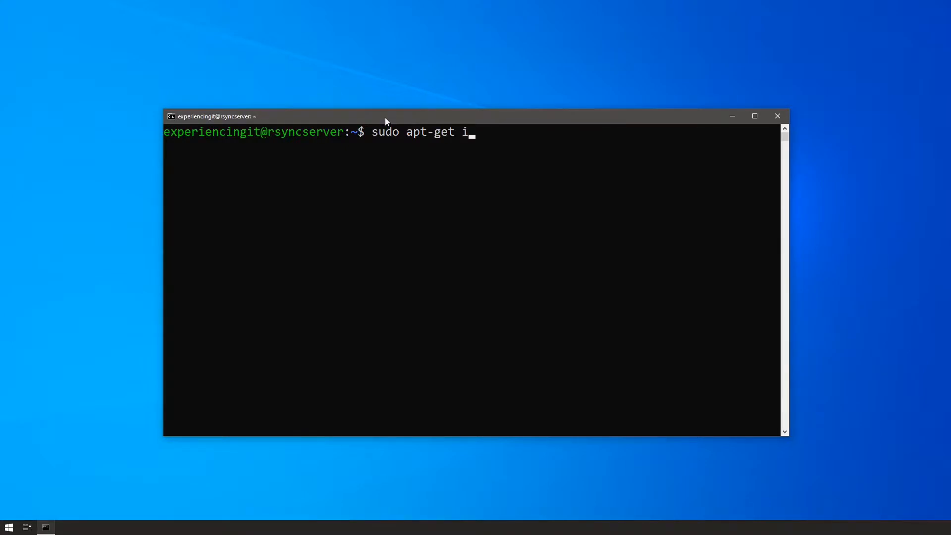
{"action": "type", "text": "nstall rs"}
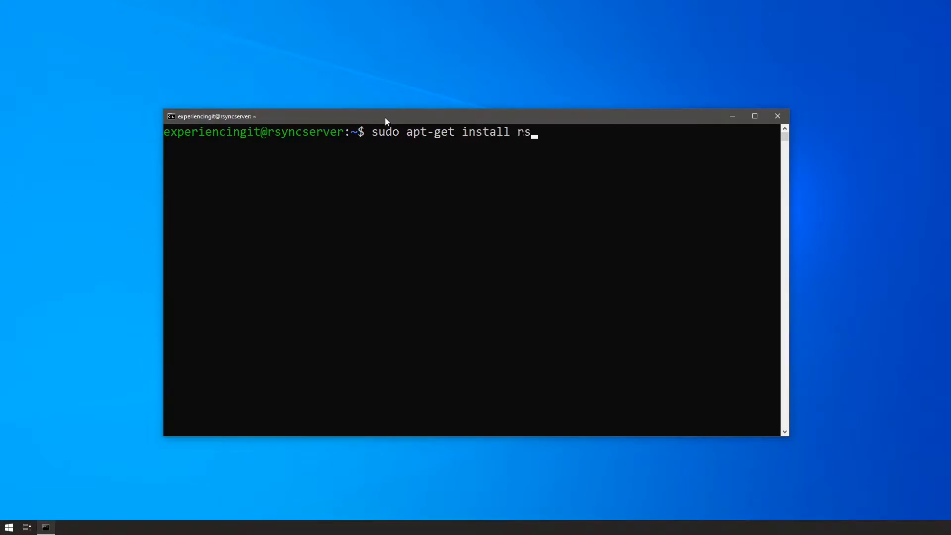
{"action": "key", "text": "Return"}
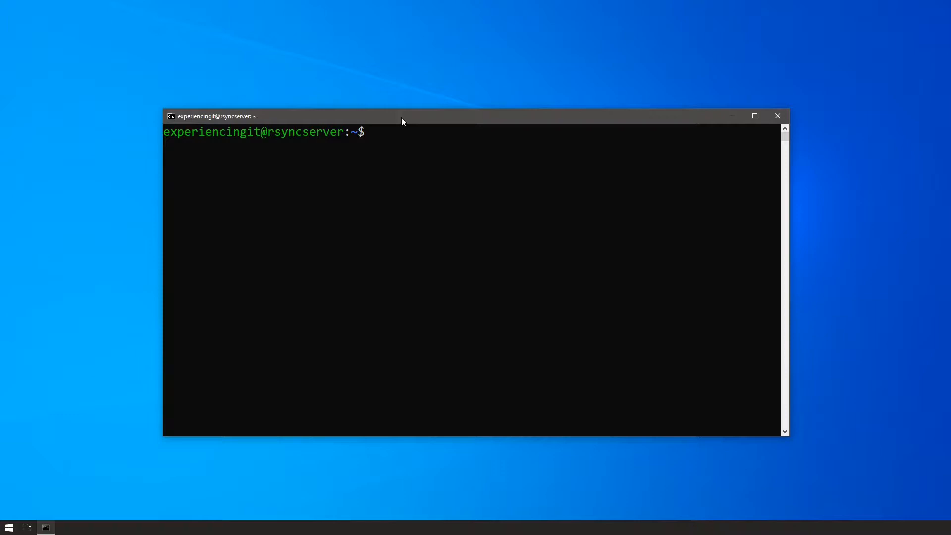
Step: Open /etc/rsyncd.conf with sudo nano and add the NAS-Backup module at /mnt/HD/HD_a2/NAS-Backup
{"action": "type", "text": "sudo"}
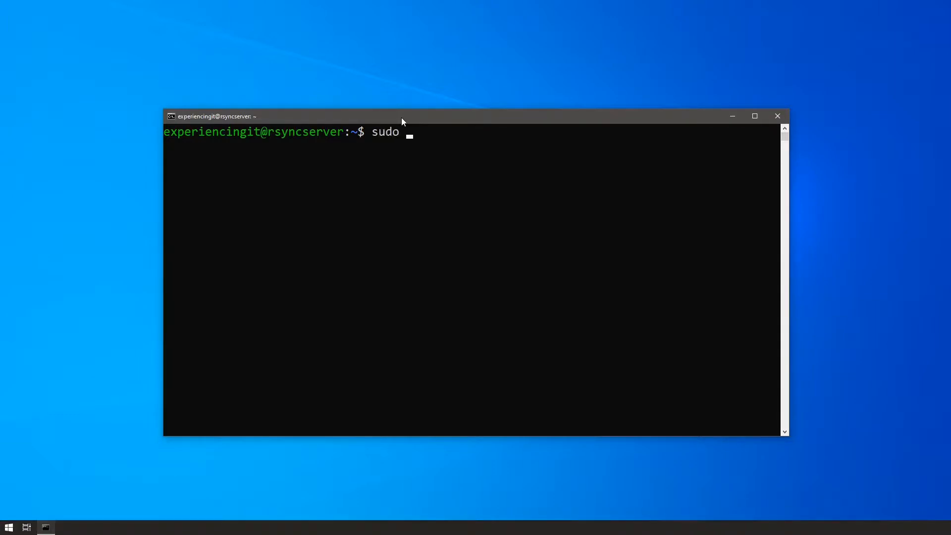
{"action": "type", "text": "nano"}
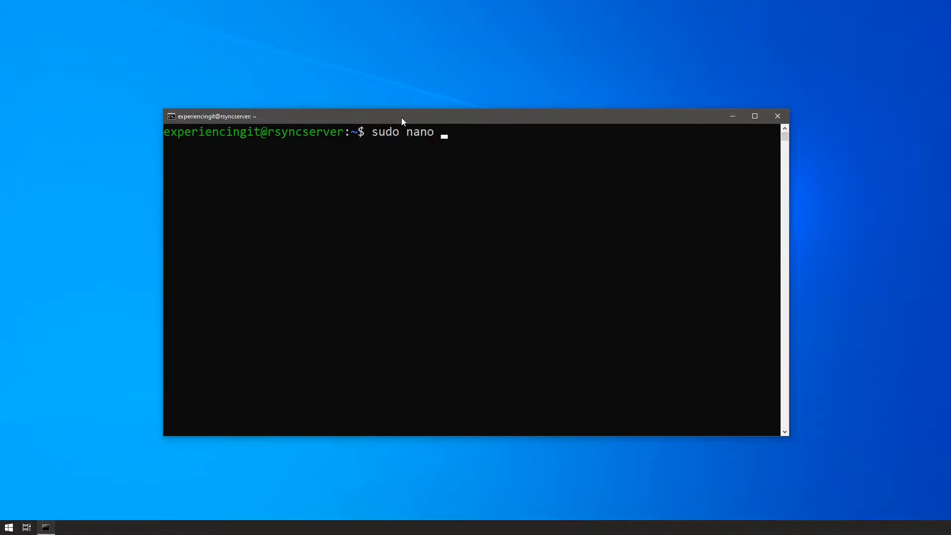
{"action": "type", "text": "/etc/"}
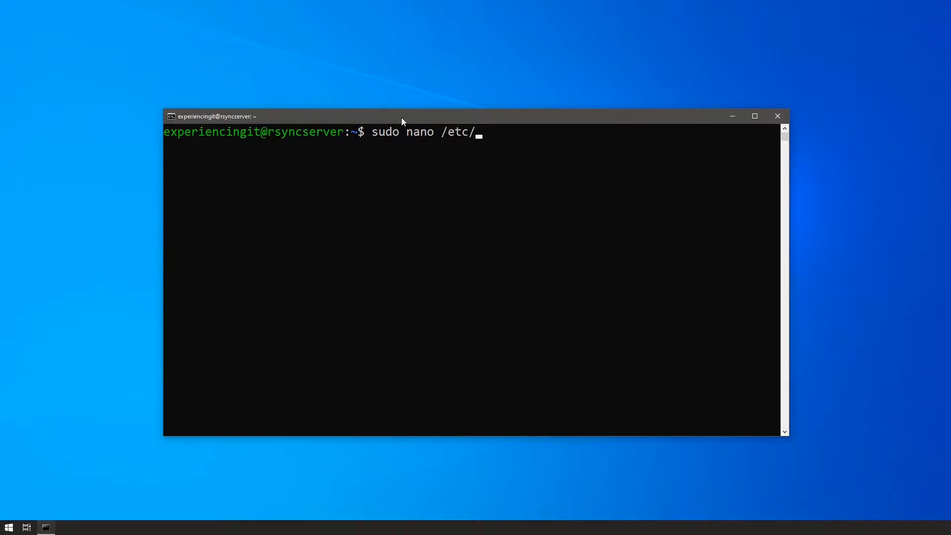
{"action": "type", "text": "rsyncd."}
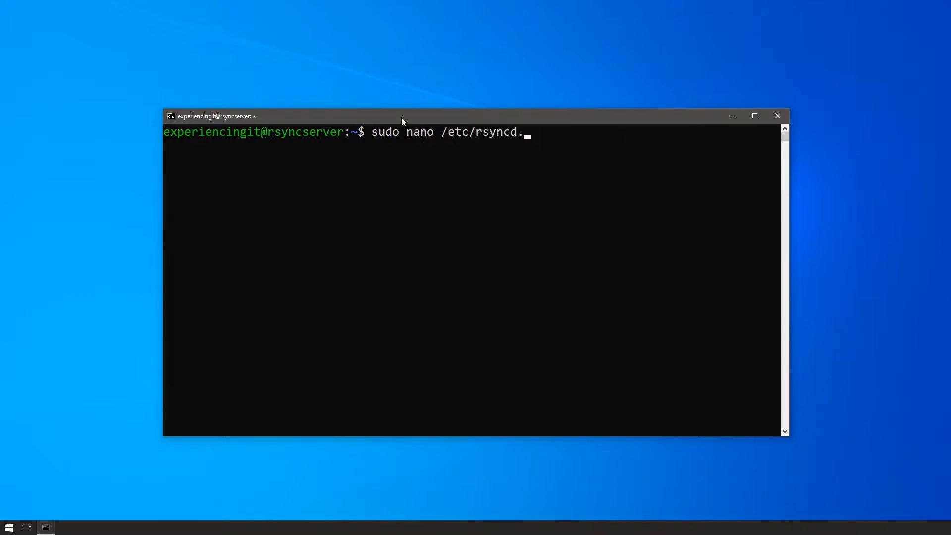
{"action": "key", "text": "Enter"}
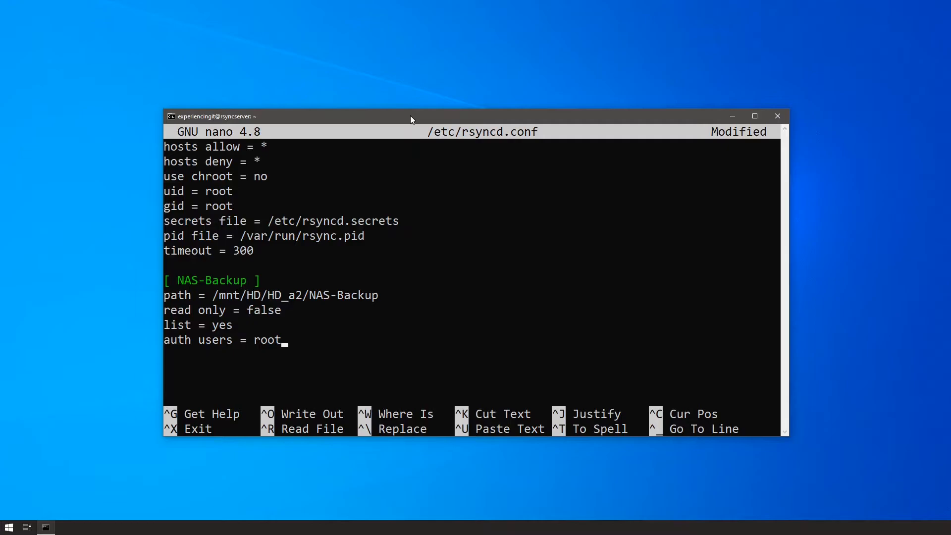
Step: Write the 14-line rsyncd.conf to disk, exit nano, and clear the terminal
{"action": "key", "text": "ctrl+o"}
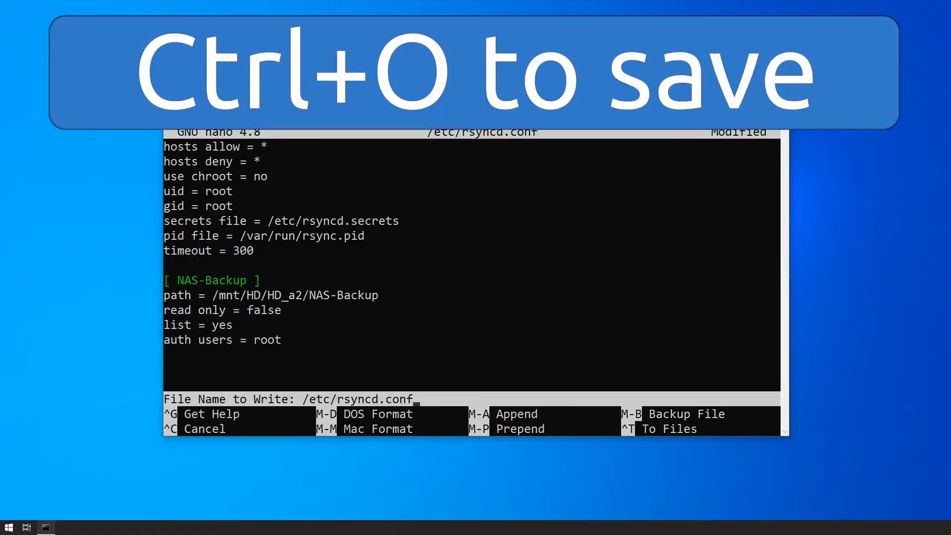
{"action": "key", "text": "Enter"}
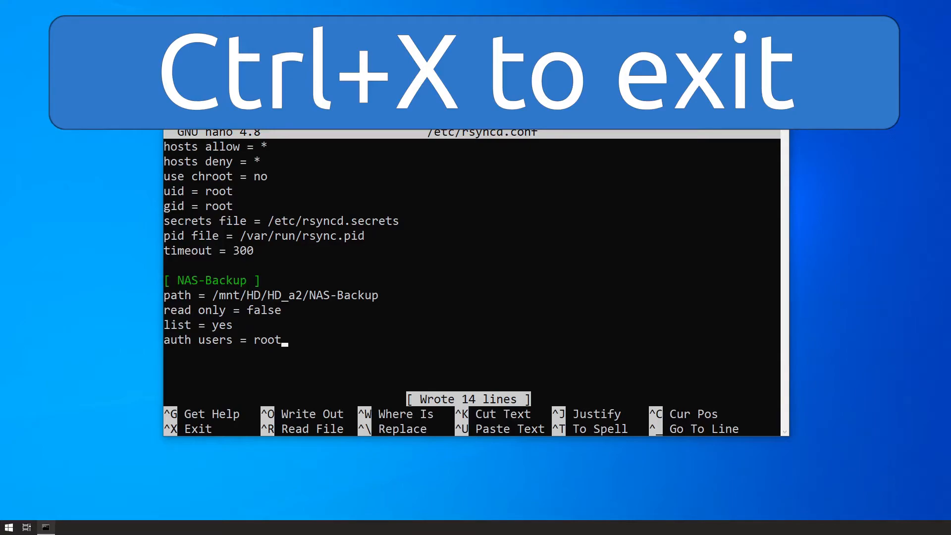
{"action": "key", "text": "Ctrl+x"}
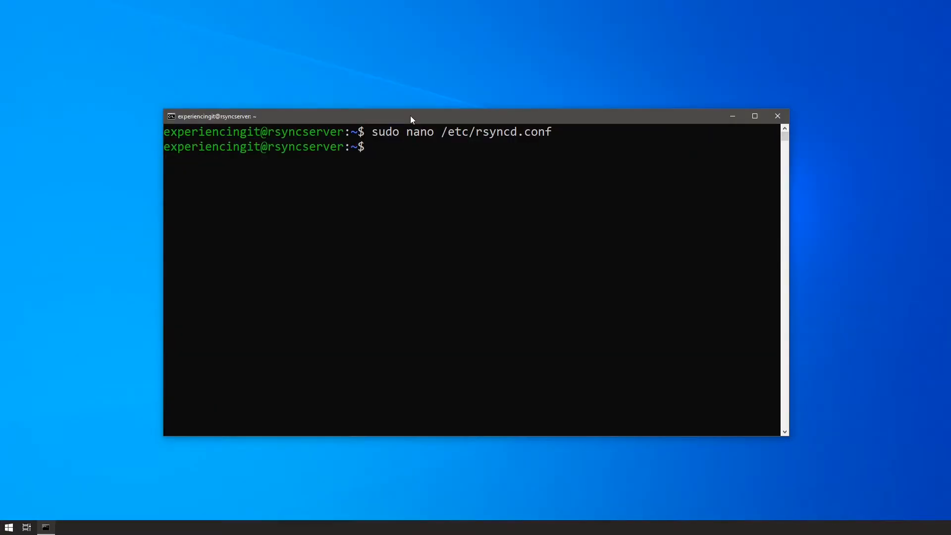
{"action": "type", "text": "cl"}
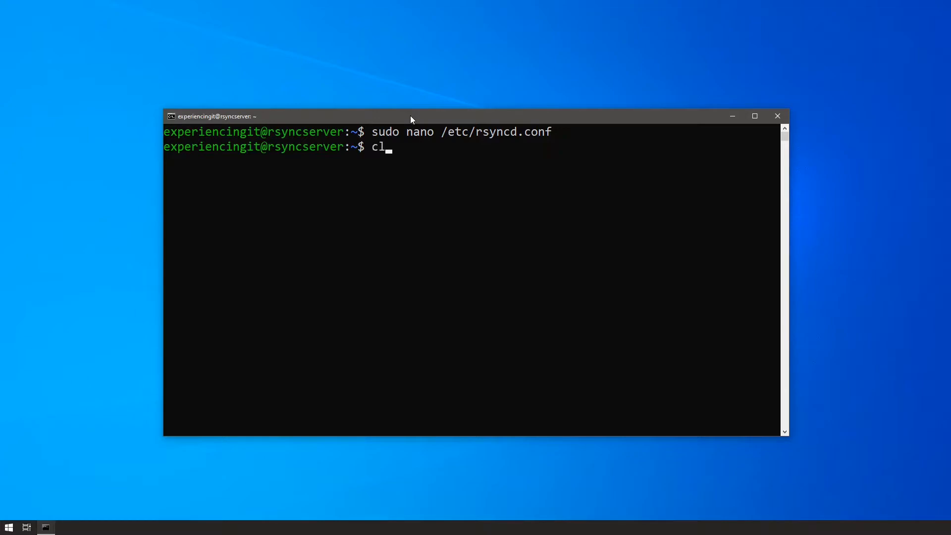
{"action": "key", "text": "Enter"}
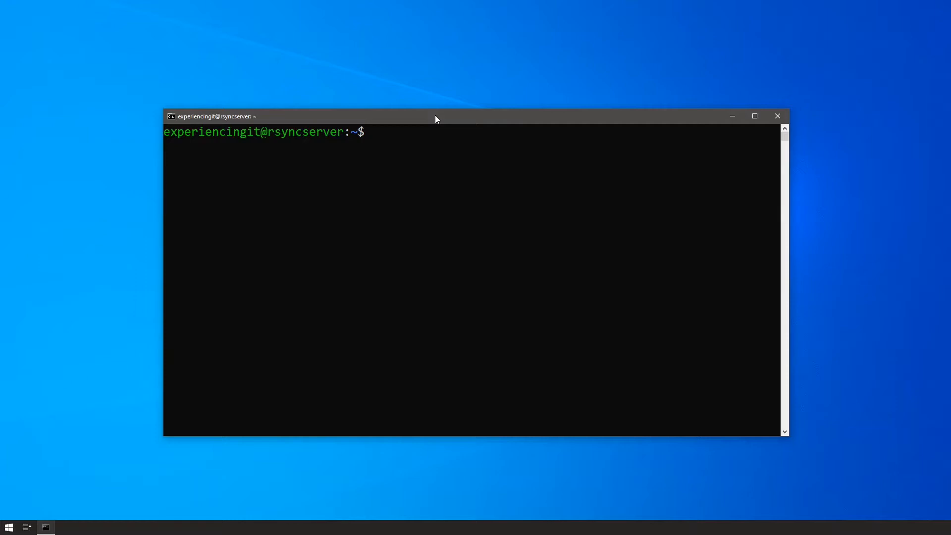
{"action": "type", "text": "s"}
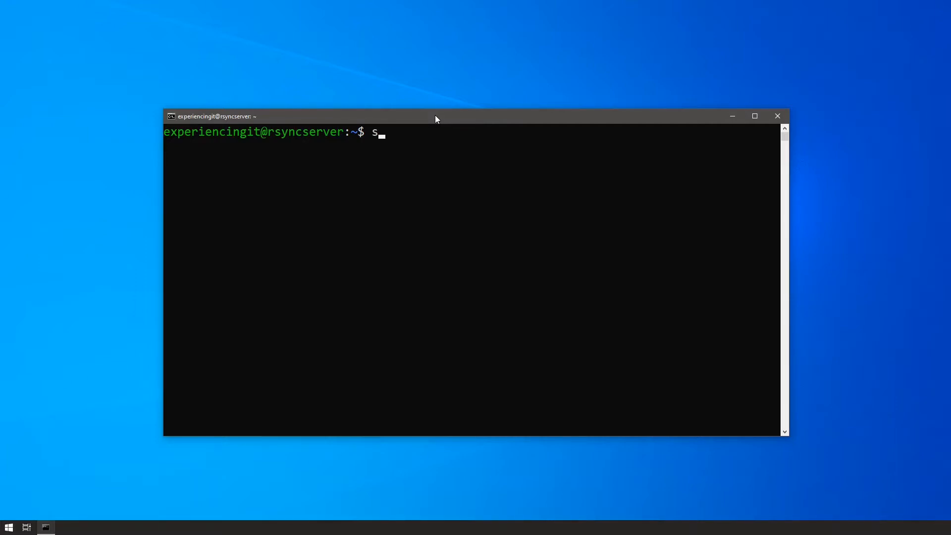
{"action": "type", "text": "udo nano"}
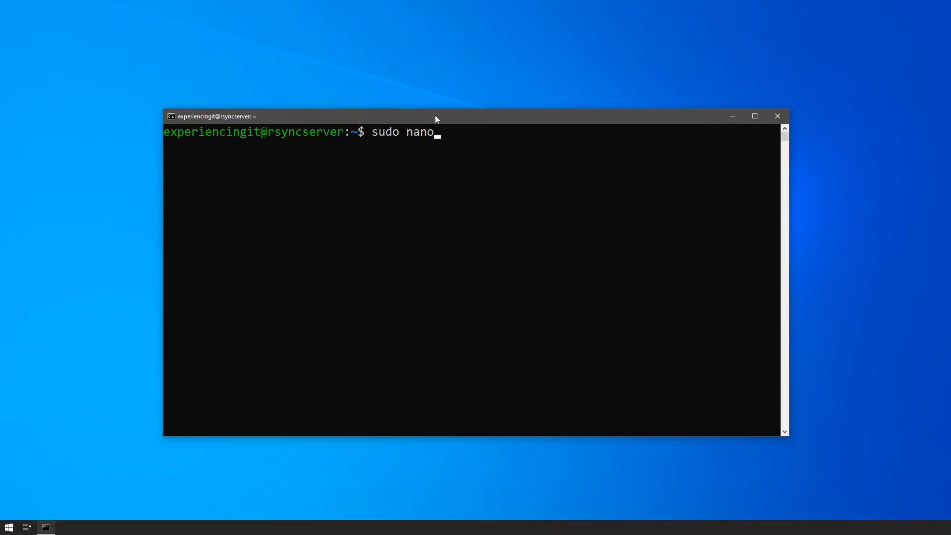
{"action": "type", "text": "/etc"}
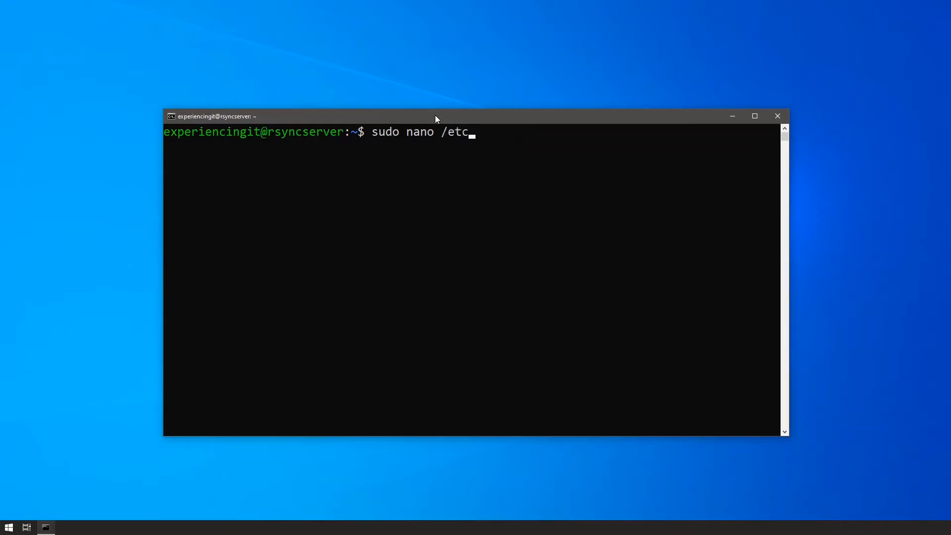
{"action": "type", "text": "/rsync"}
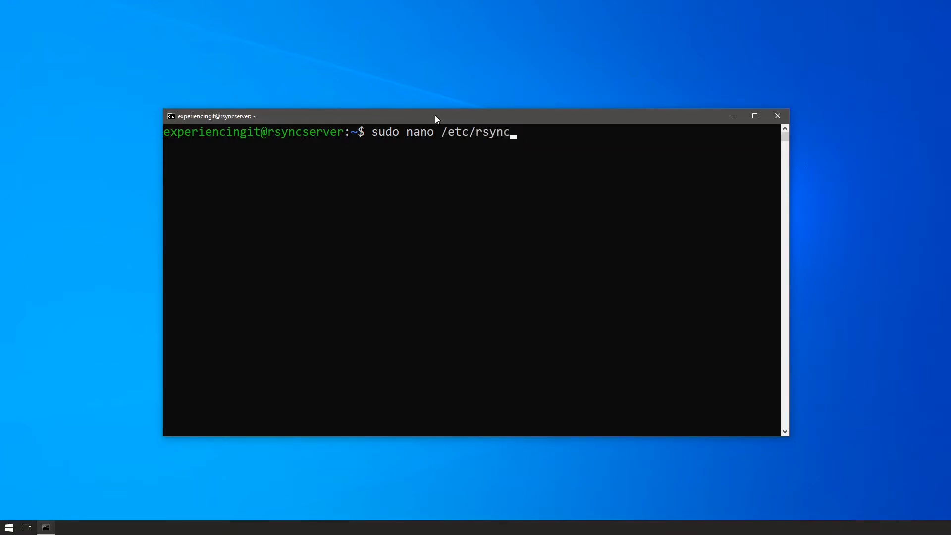
{"action": "type", "text": "d.secre"}
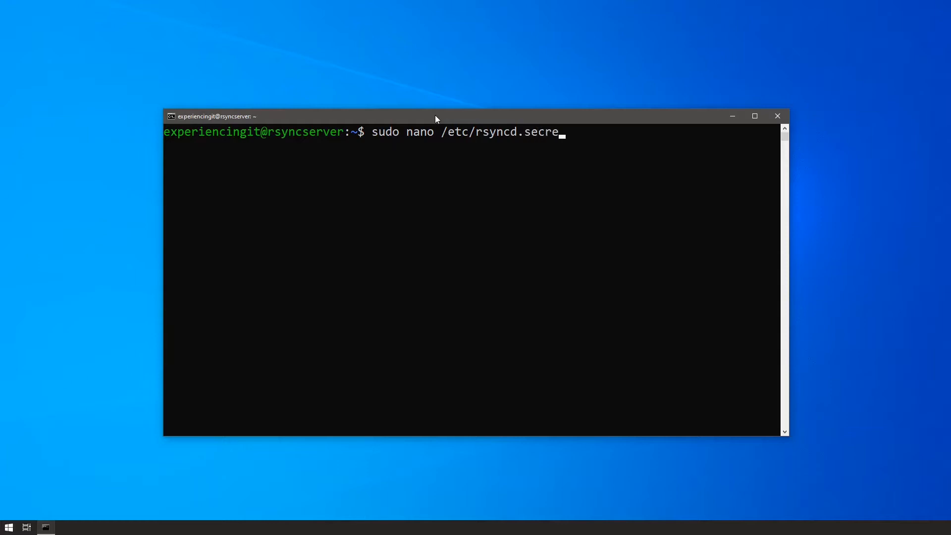
{"action": "key", "text": "Enter"}
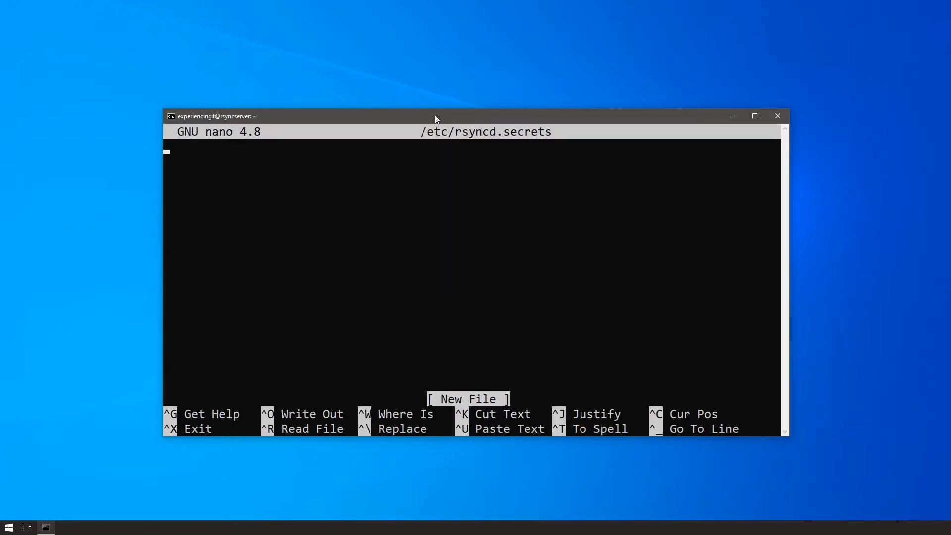
{"action": "mouse_move", "coordinate": [390, 171]}
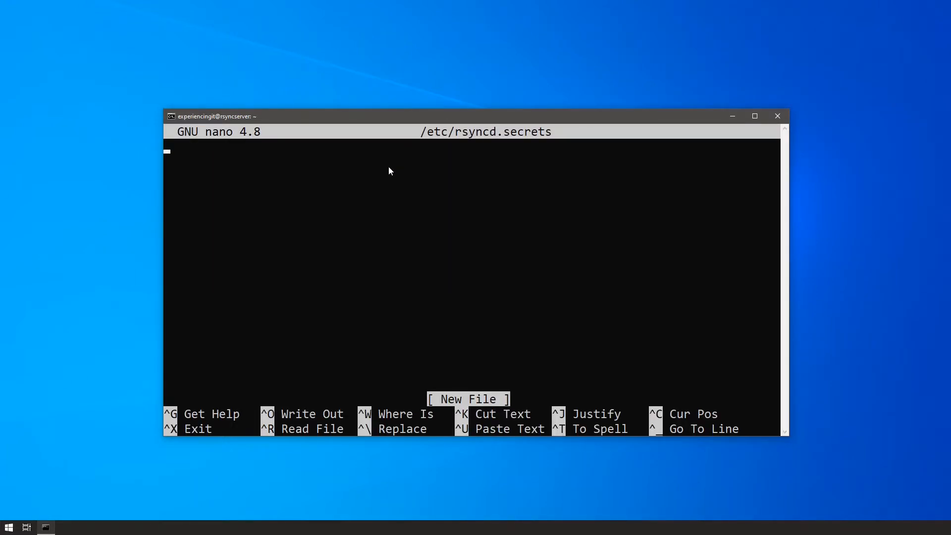
{"action": "type", "text": "root:password"}
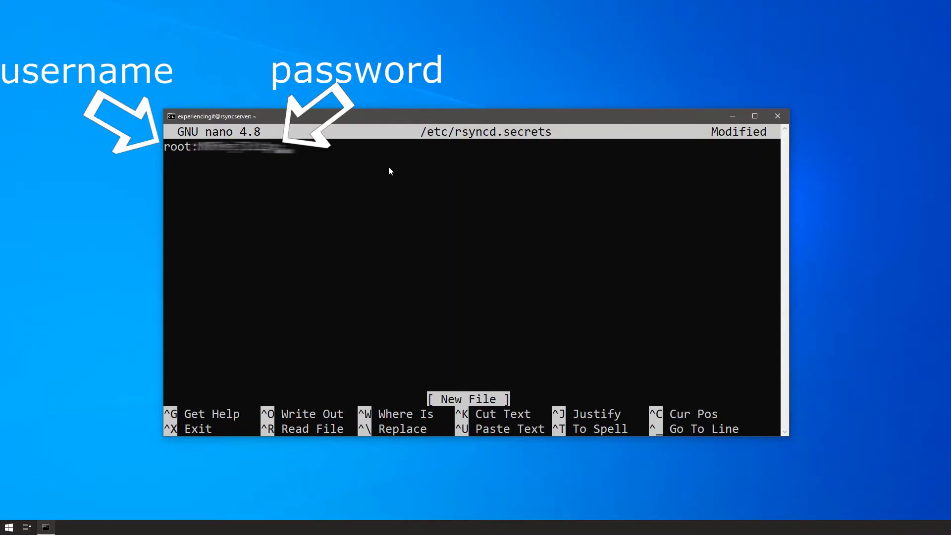
{"action": "mouse_move", "coordinate": [410, 120]}
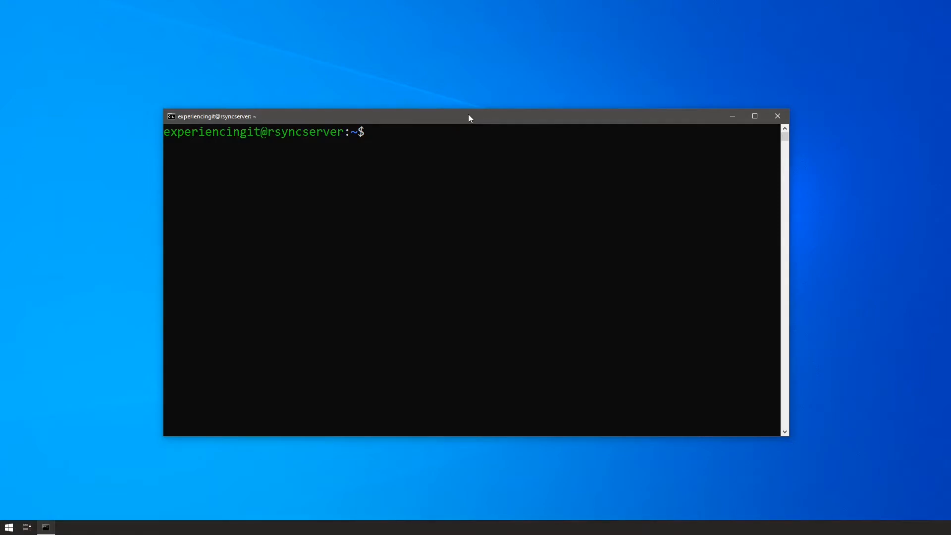
Step: Run sudo chmod 0640 on /etc/rsyncd.secrets, then clear the screen
{"action": "type", "text": "sudo"}
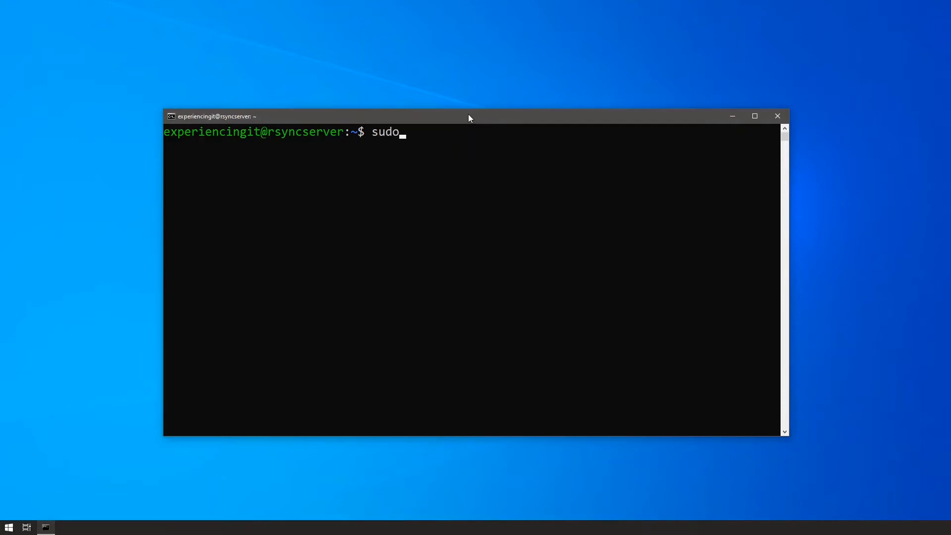
{"action": "type", "text": "ch"}
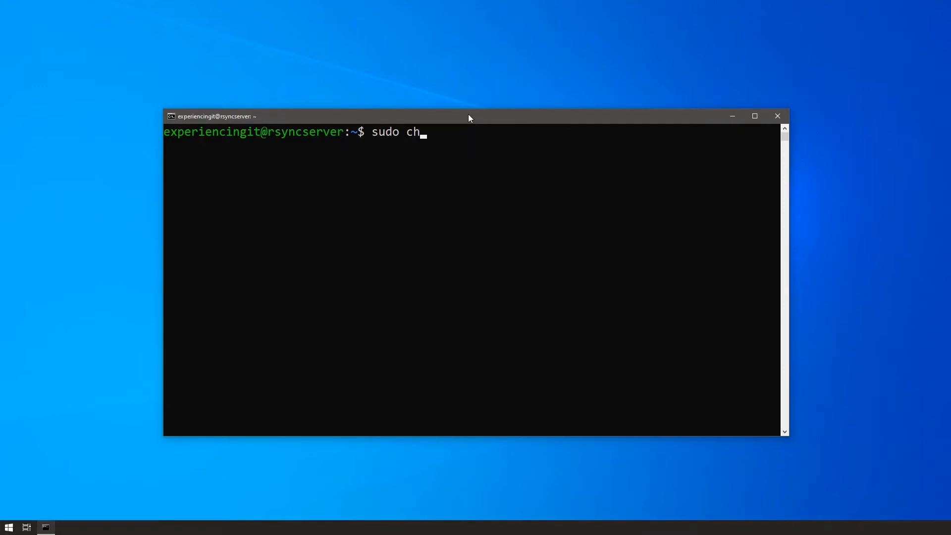
{"action": "type", "text": "mod"}
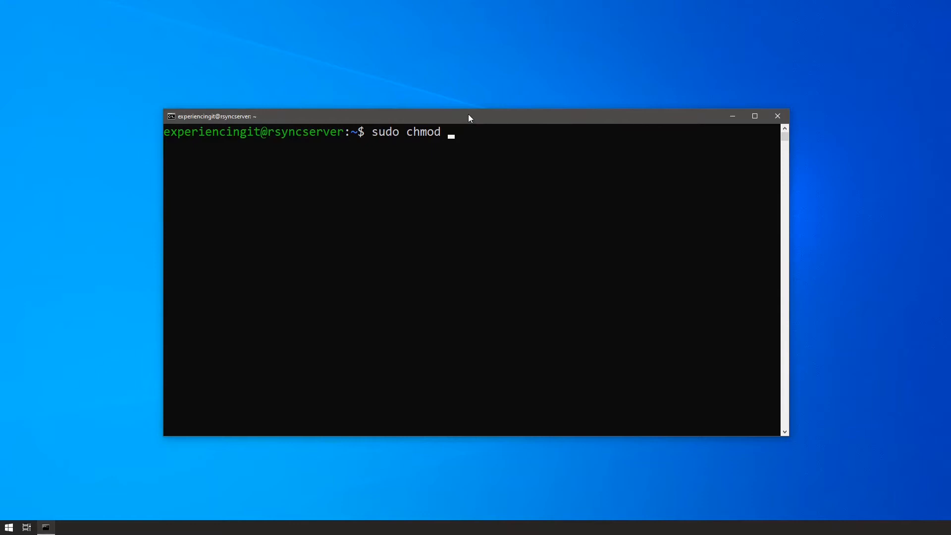
{"action": "type", "text": "0640"}
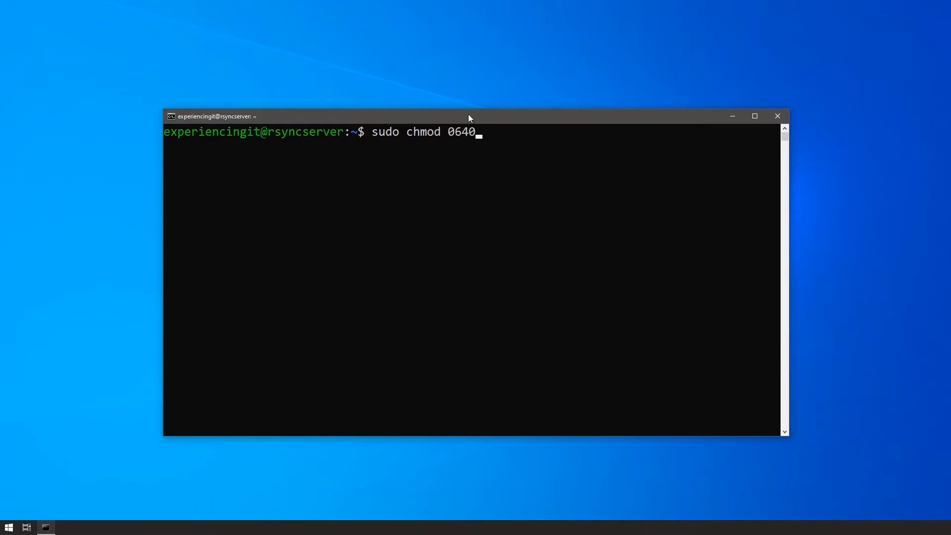
{"action": "type", "text": "/etc"}
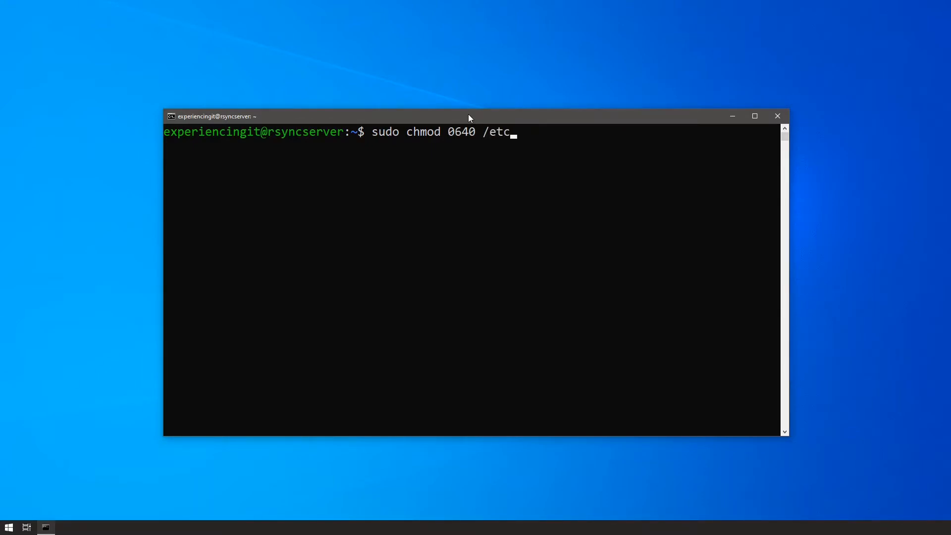
{"action": "type", "text": "/rs"}
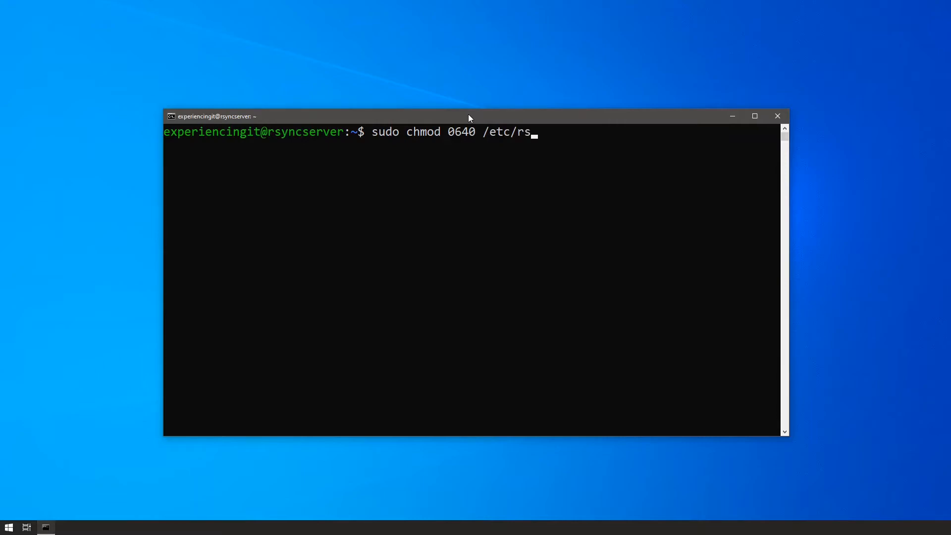
{"action": "type", "text": "yncd.secrets"}
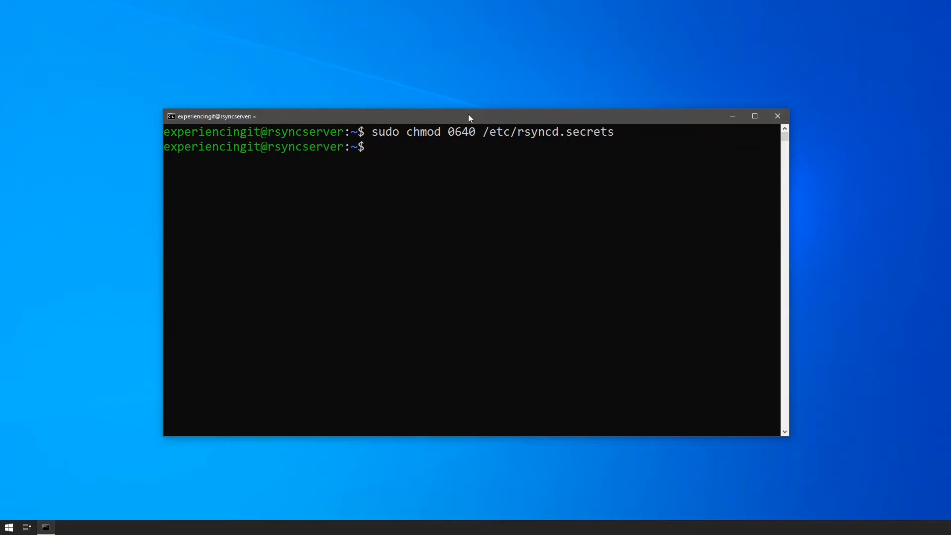
{"action": "type", "text": "c"}
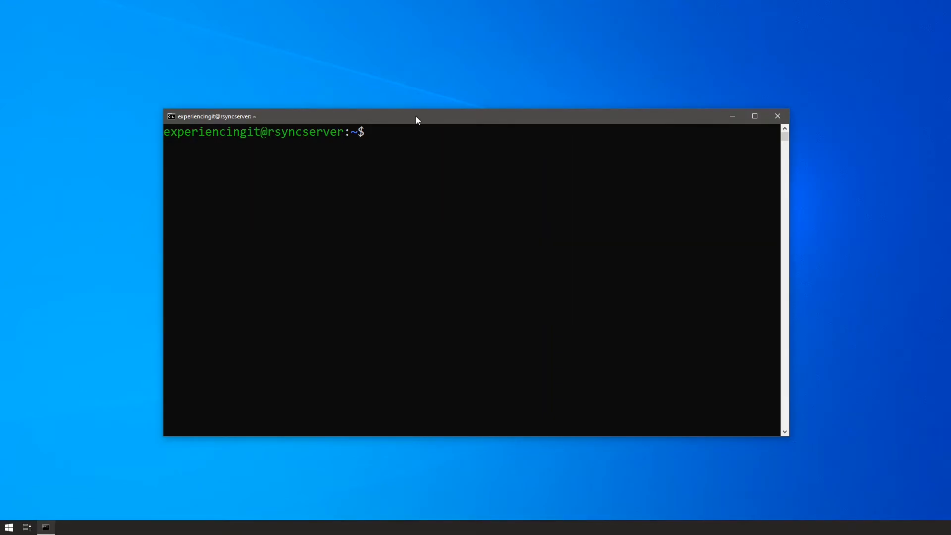
Step: Launch the rsync daemon with sudo and confirm its process with ps -x | grep rsync
{"action": "type", "text": "sudo rs"}
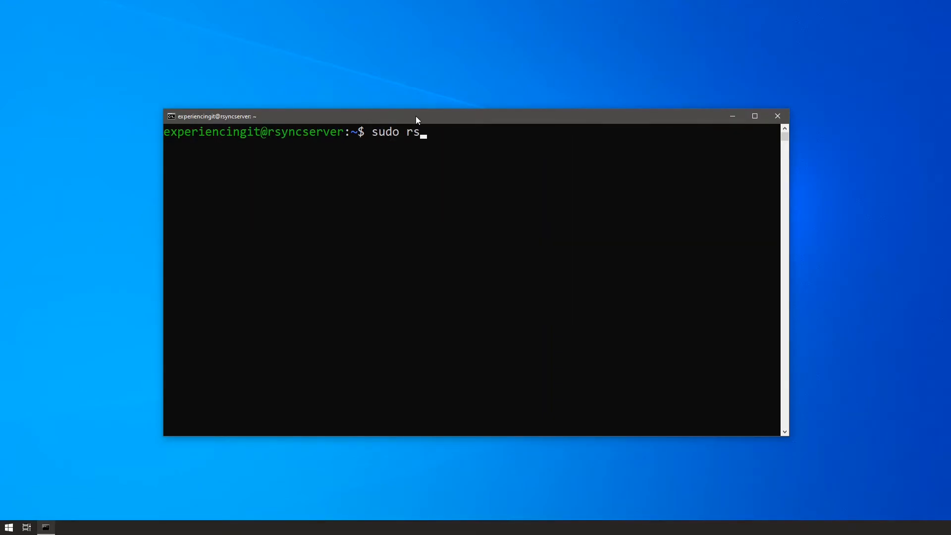
{"action": "type", "text": "ync --daemon"}
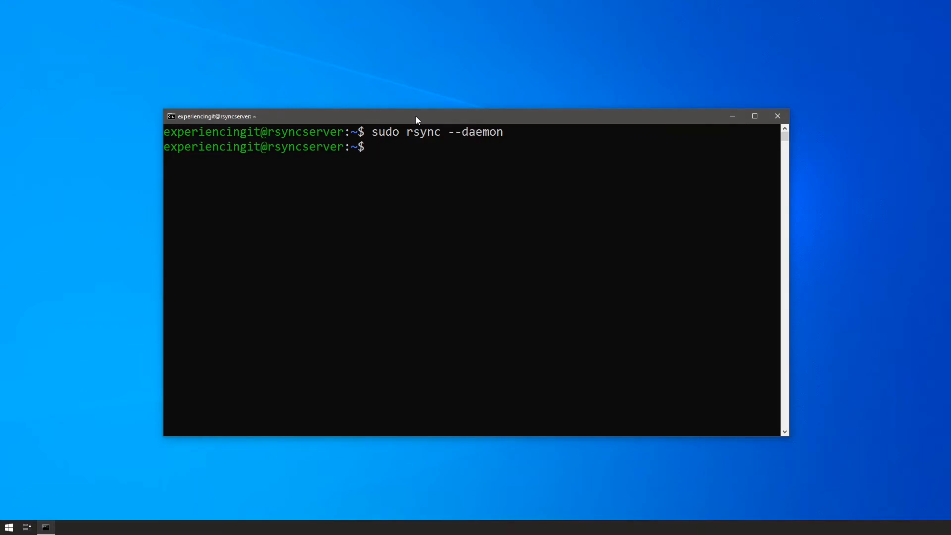
{"action": "type", "text": "sudo ps"}
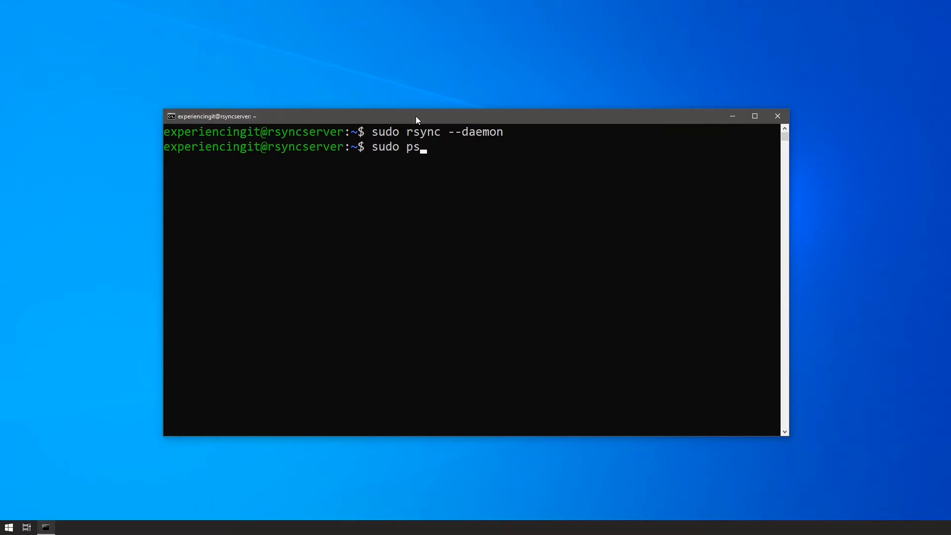
{"action": "type", "text": "-x"}
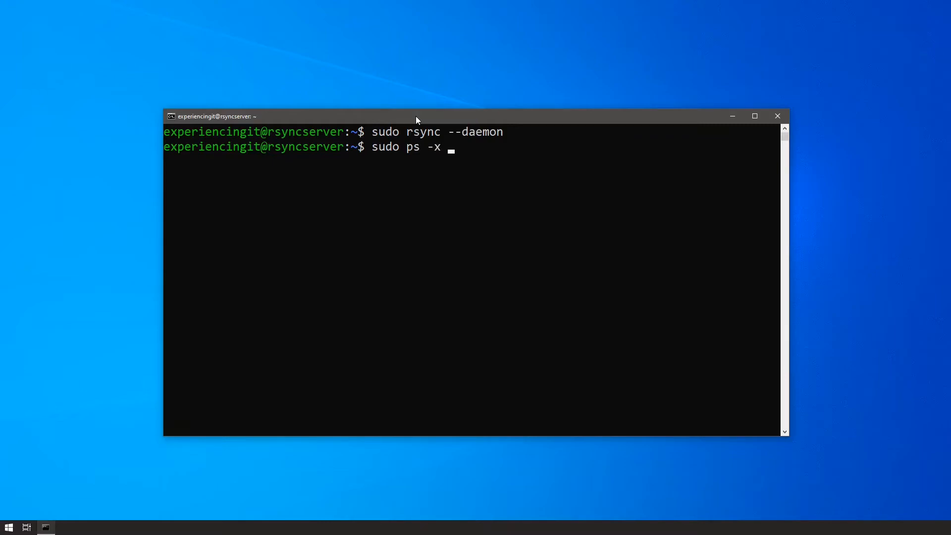
{"action": "type", "text": "| grep"}
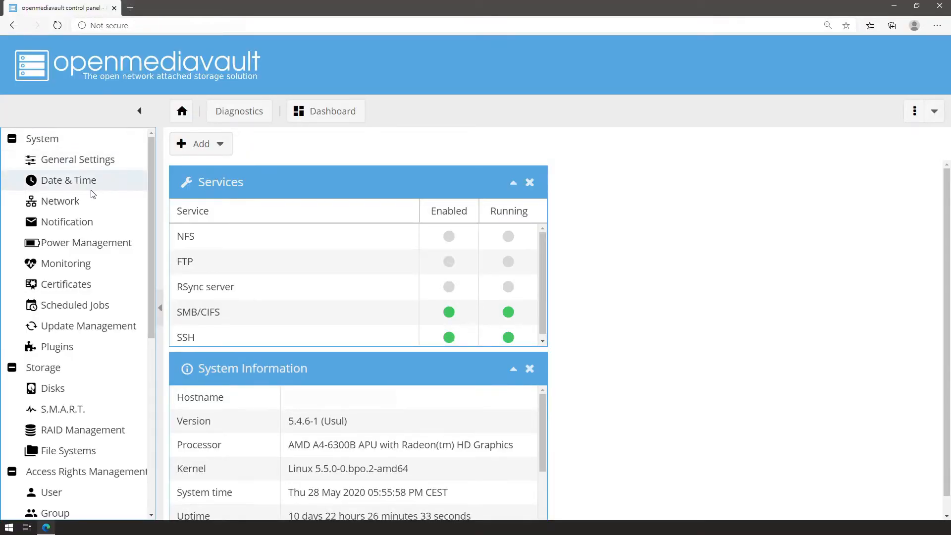
Step: Go to Services > Rsync and add a new job from the Jobs tab
{"action": "scroll", "scroll_direction": "down", "scroll_amount": 3}
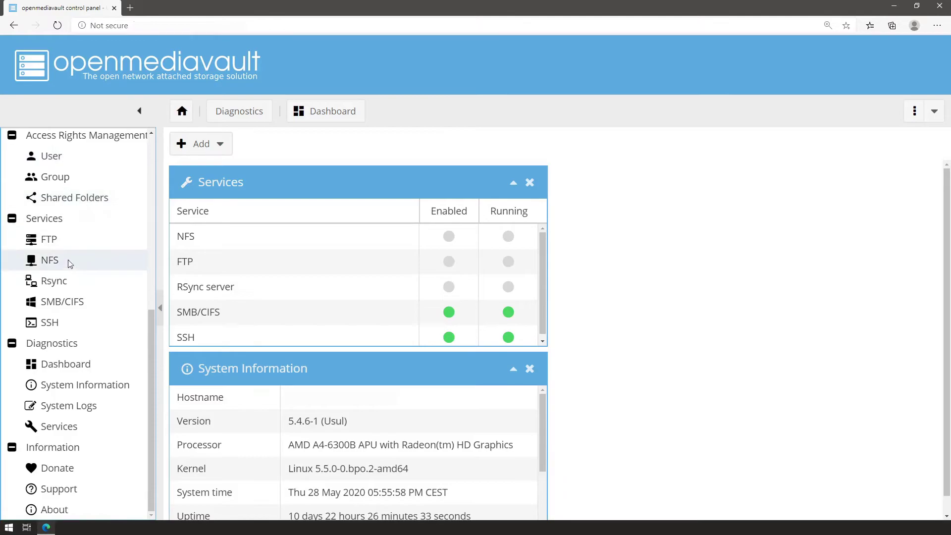
{"action": "left_click", "coordinate": [54, 281]}
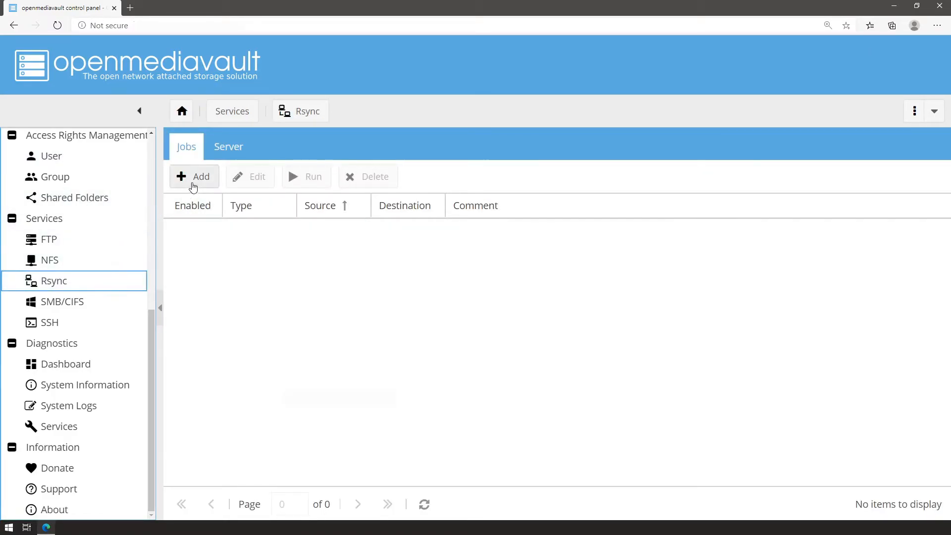
{"action": "left_click", "coordinate": [194, 177]}
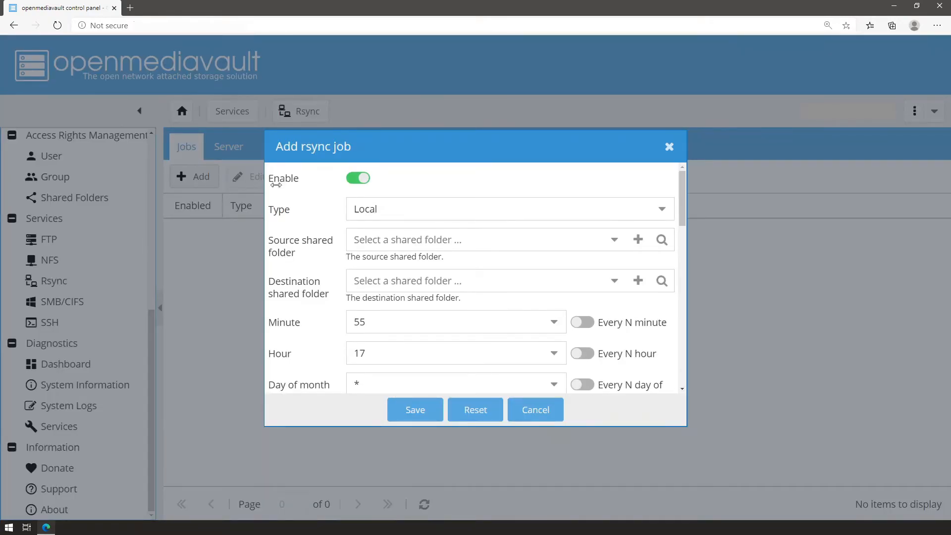
{"action": "left_click", "coordinate": [510, 209]}
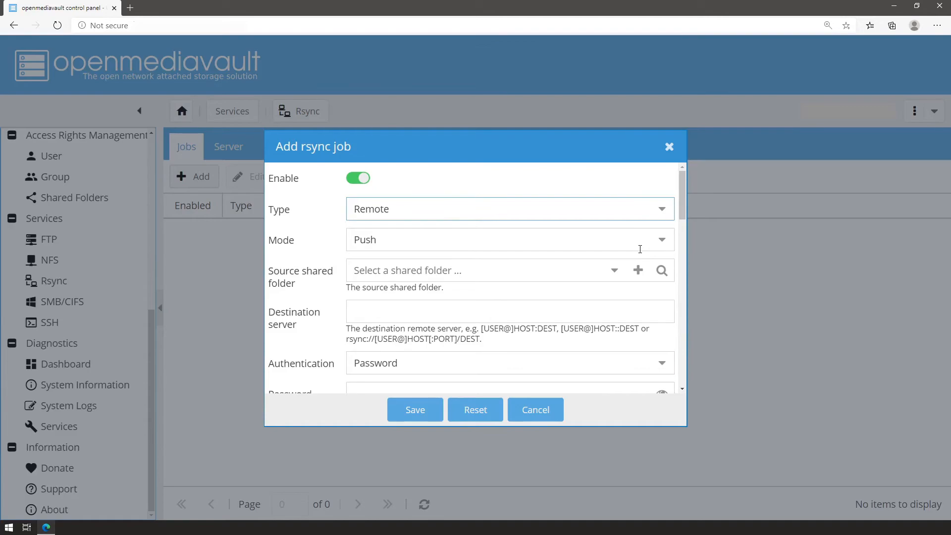
{"action": "left_click", "coordinate": [615, 270]}
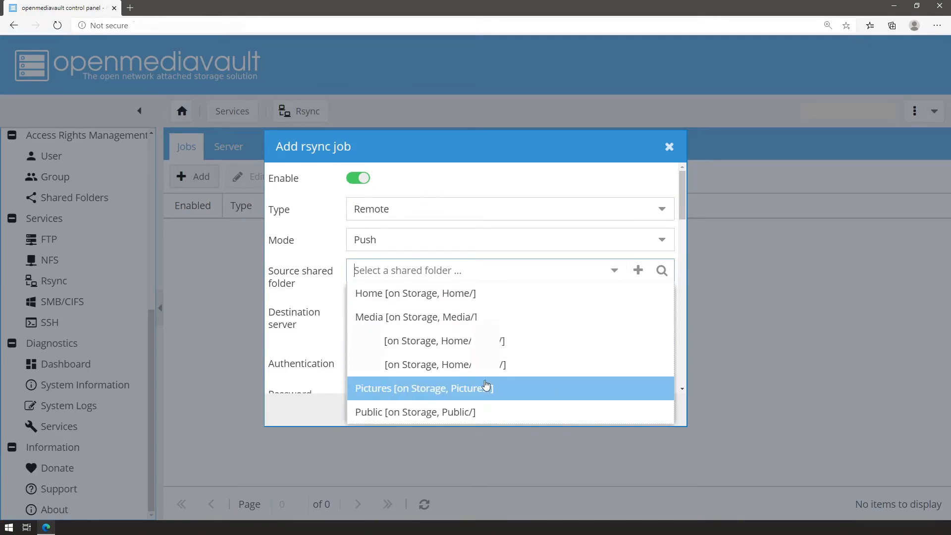
{"action": "left_click", "coordinate": [424, 388]}
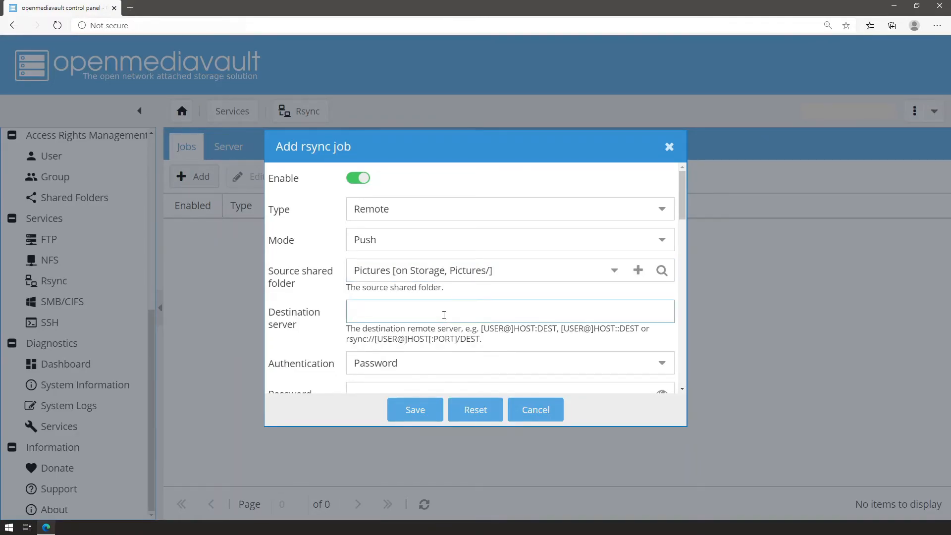
{"action": "type", "text": "rsync://root"}
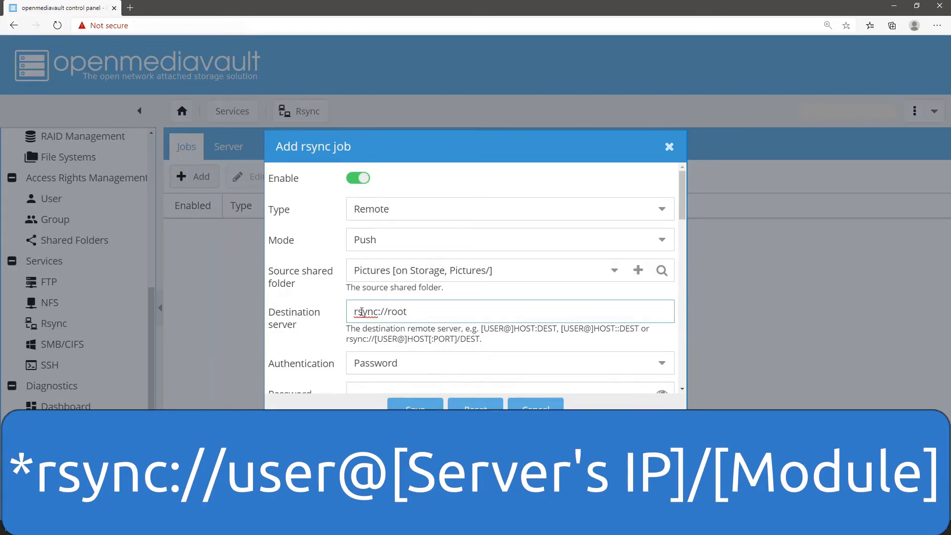
{"action": "type", "text": "@192.168.3.130/"}
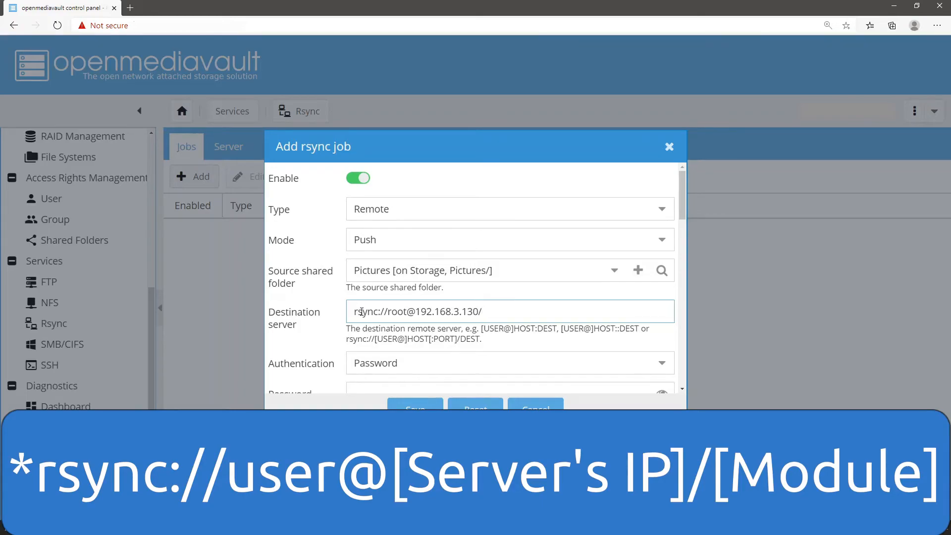
{"action": "type", "text": "NAS-Backup"}
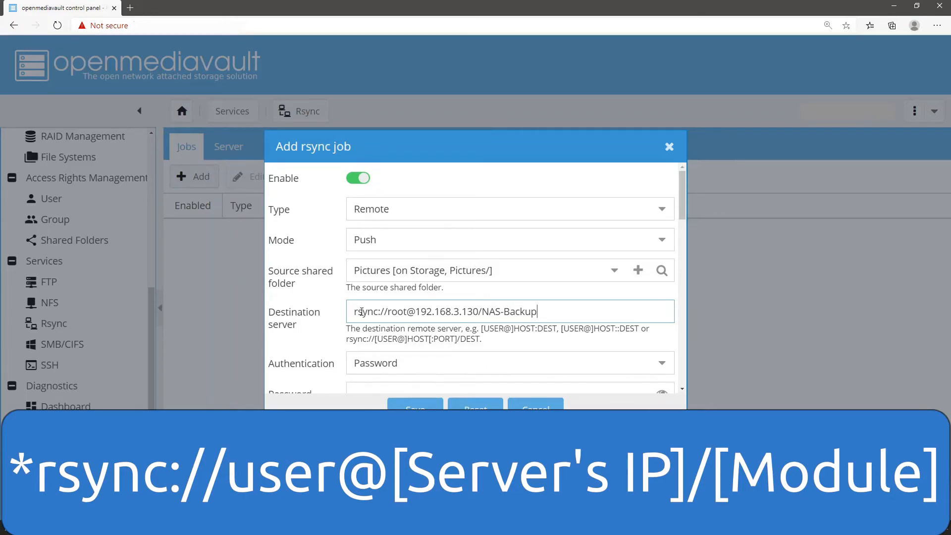
{"action": "scroll", "scroll_direction": "down", "scroll_amount": 3}
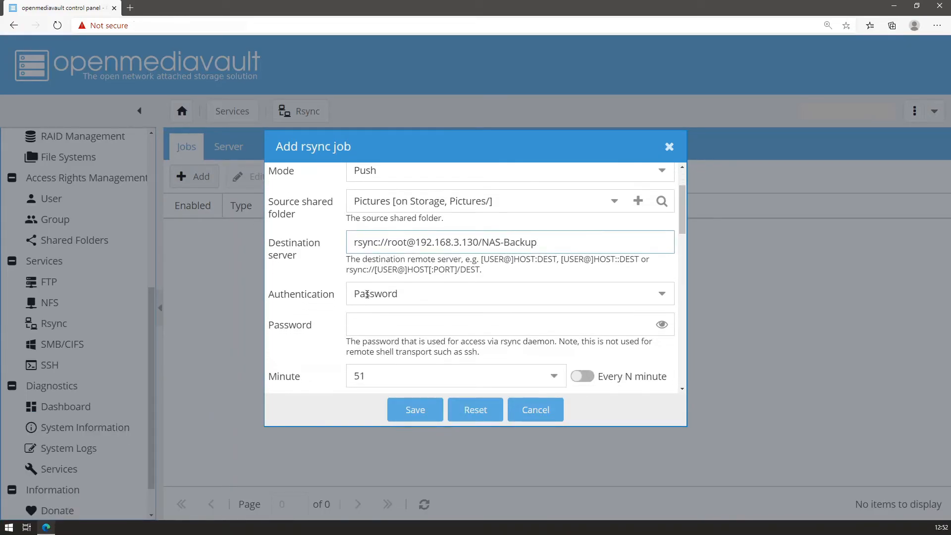
Step: Enter the daemon password, scroll through the remaining job options, and save the job
{"action": "scroll", "scroll_direction": "down", "scroll_amount": 3}
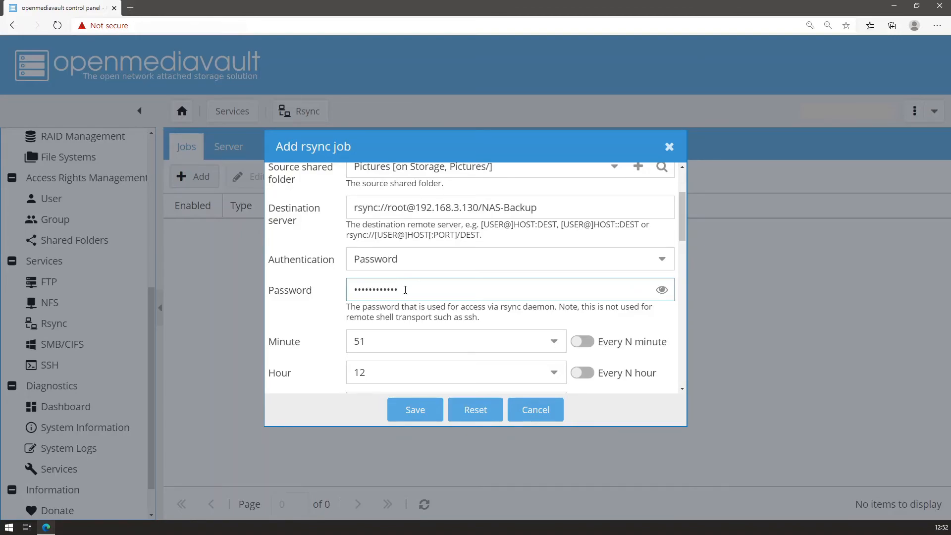
{"action": "scroll", "scroll_direction": "down", "scroll_amount": 3}
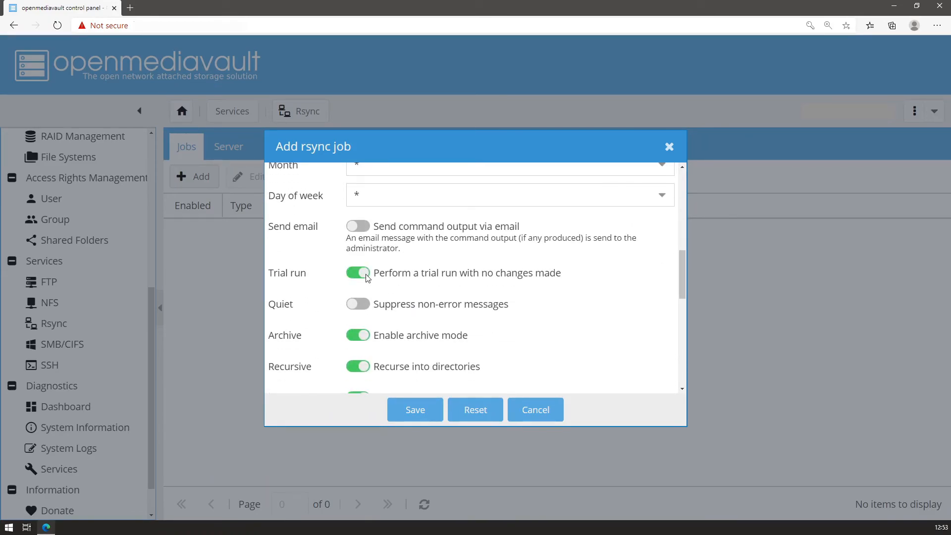
{"action": "scroll", "scroll_direction": "down", "scroll_amount": 3}
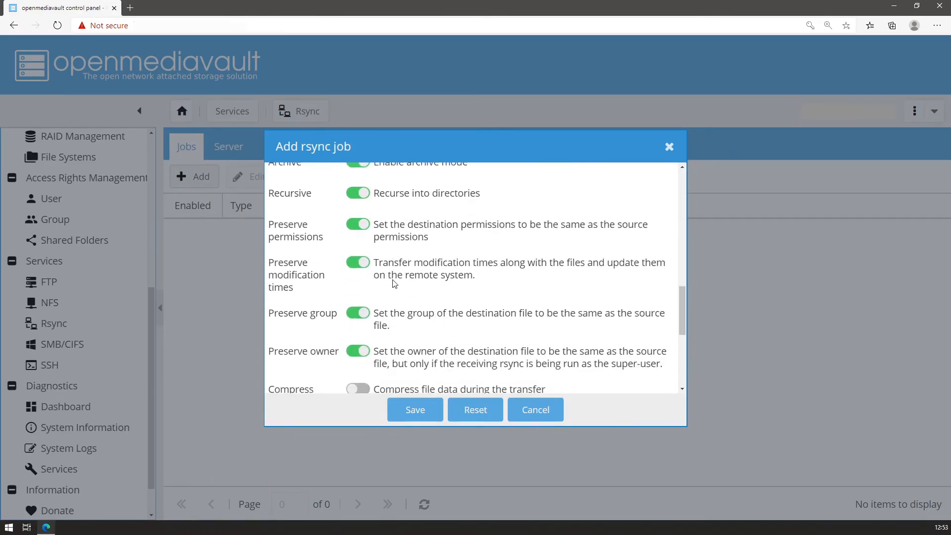
{"action": "scroll", "scroll_direction": "down", "scroll_amount": 3}
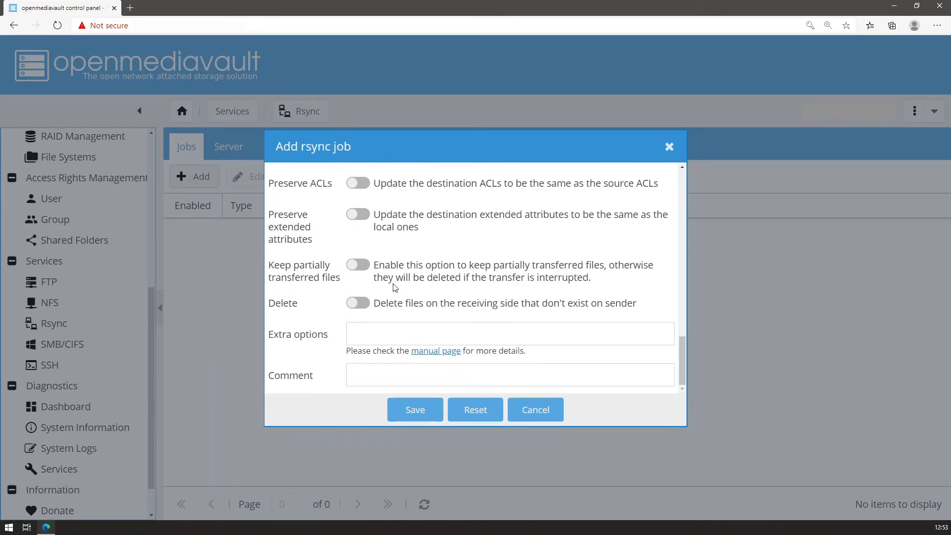
{"action": "left_click", "coordinate": [415, 409]}
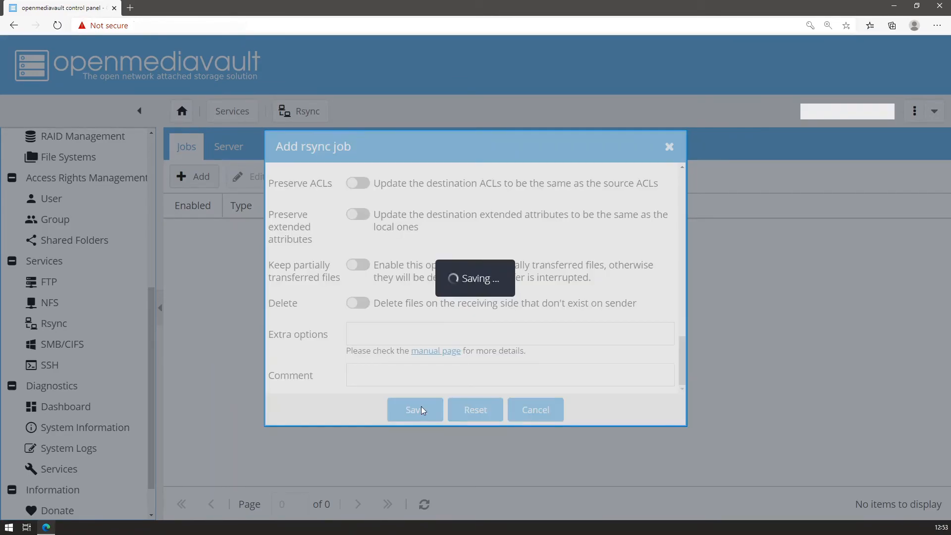
{"action": "left_click", "coordinate": [415, 409]}
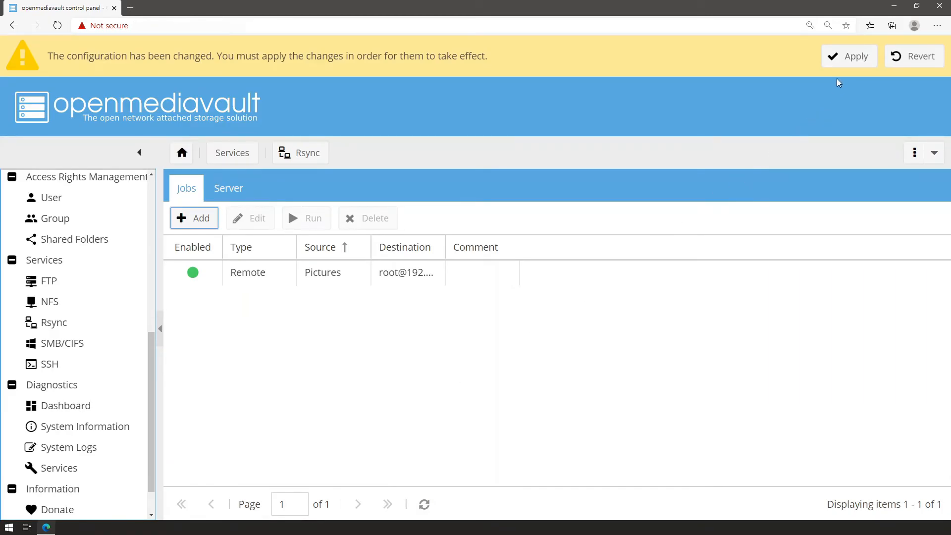
Step: Apply and confirm the pending changes, then start a run of the Pictures job
{"action": "left_click", "coordinate": [849, 56]}
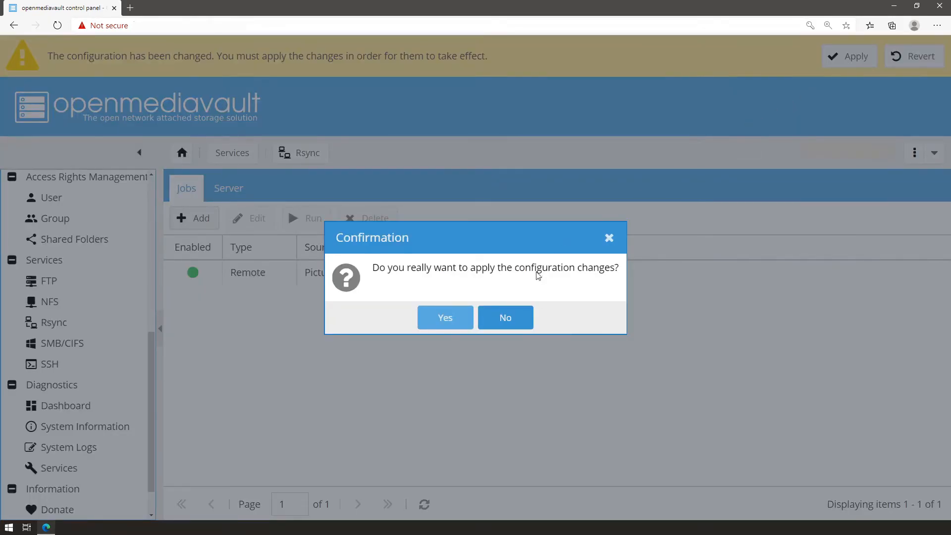
{"action": "left_click", "coordinate": [445, 318]}
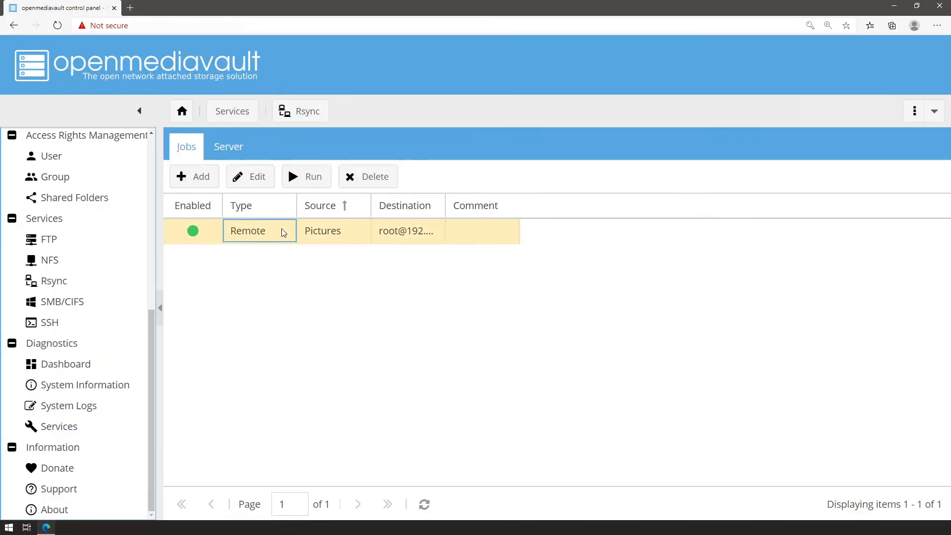
{"action": "left_click", "coordinate": [307, 176]}
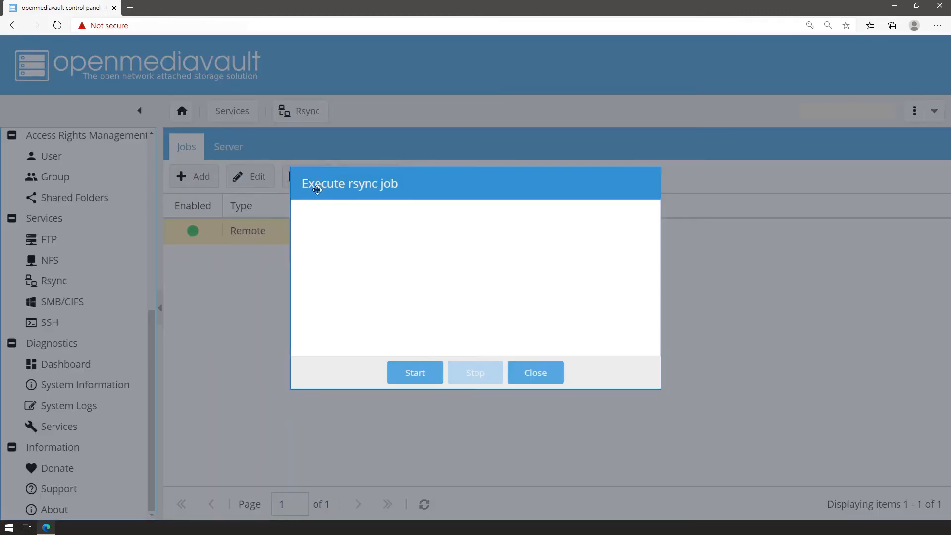
{"action": "left_click", "coordinate": [414, 372]}
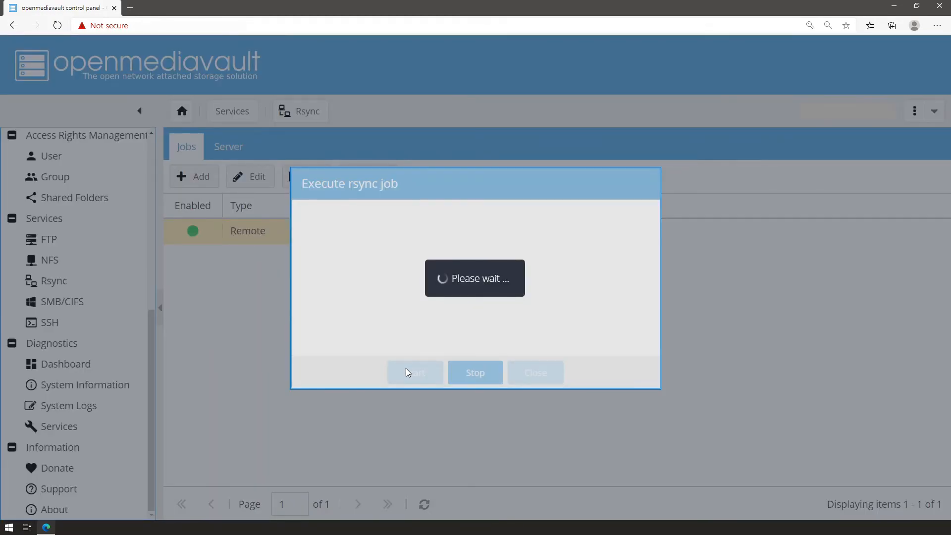